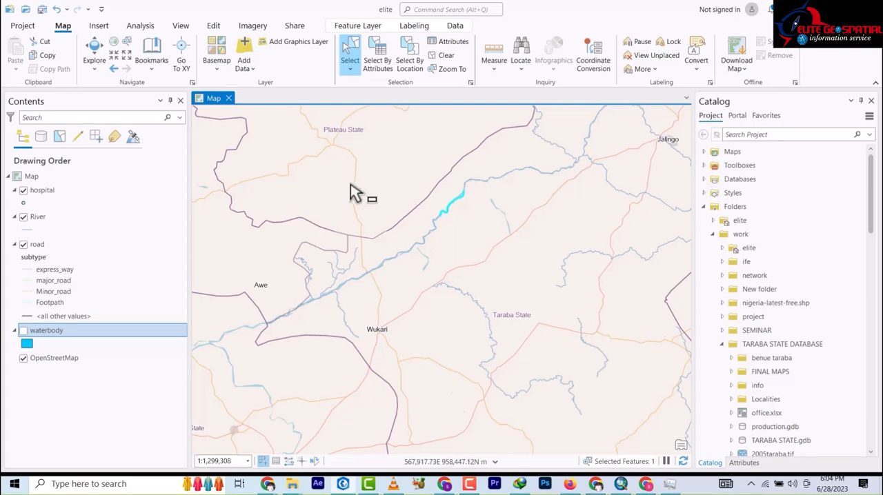
mouse_move(365, 200)
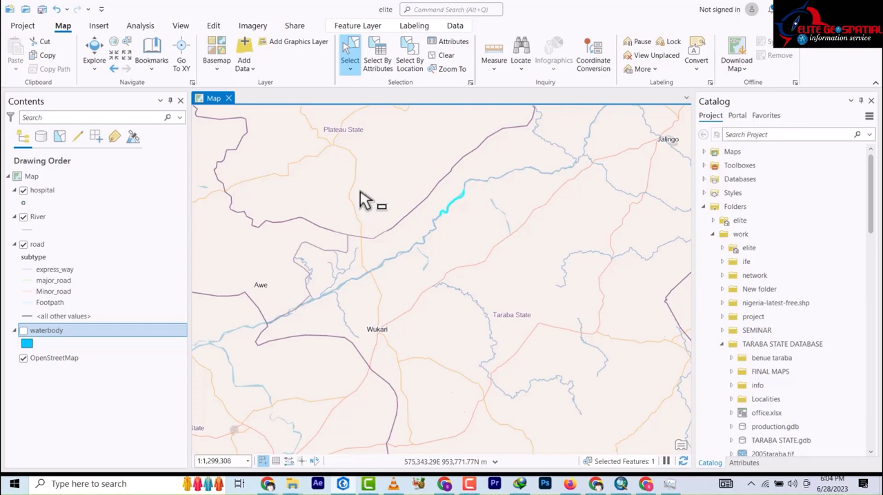
Reach the Domains view of the River layer's geodatabase via Data Design.
left_click(39, 217)
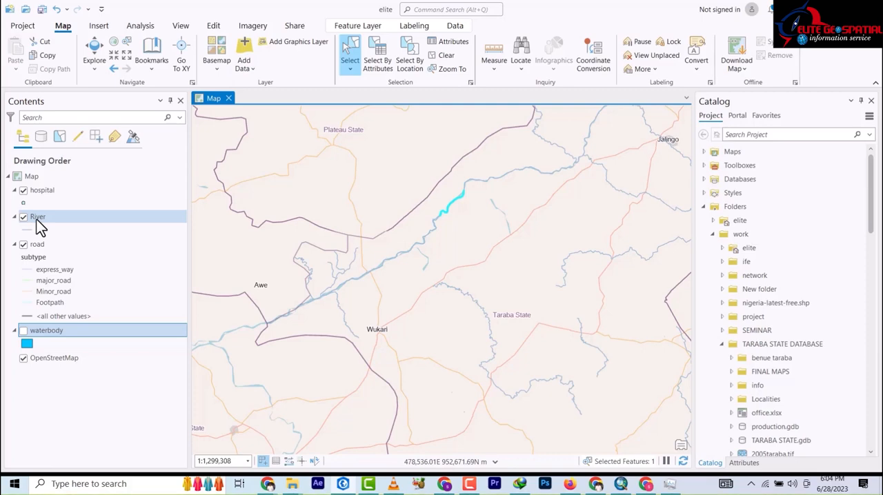
right_click(38, 216)
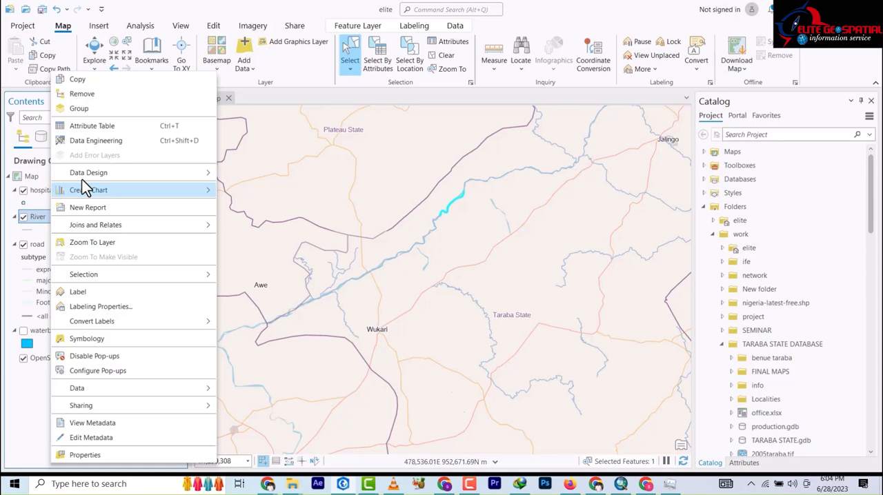
mouse_move(89, 172)
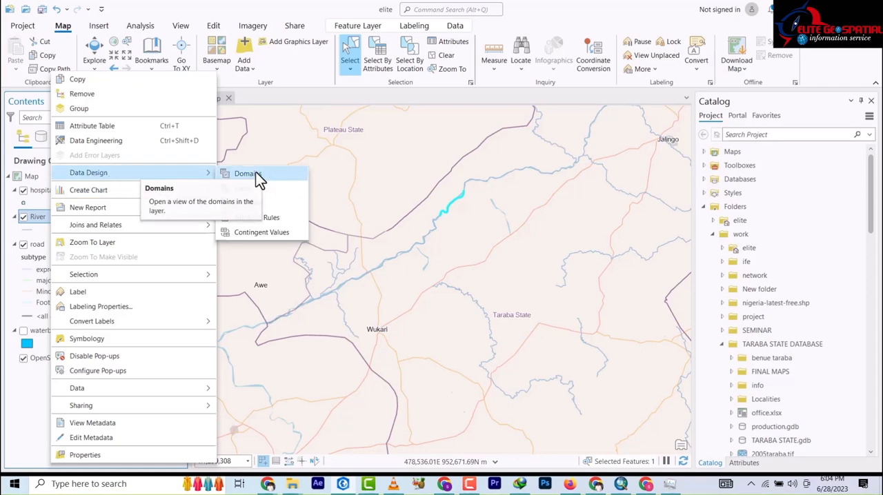
left_click(245, 174)
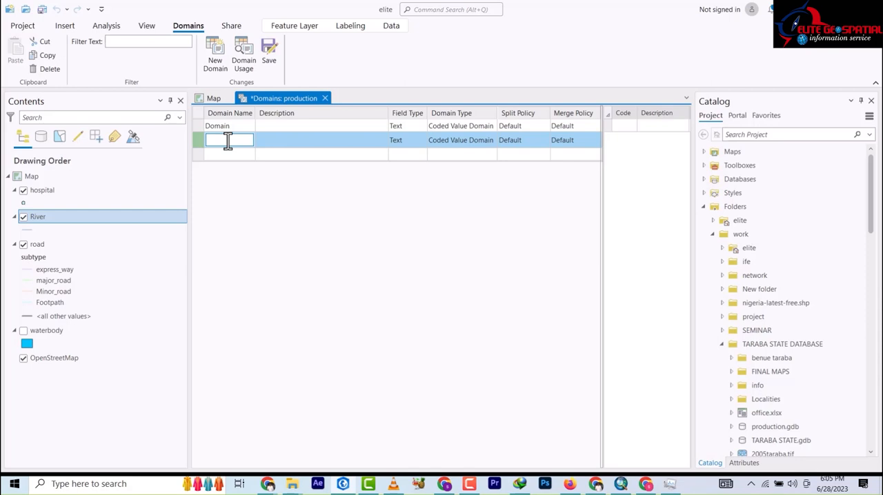
Enter WaterQ as the domain name and 'water quality' as its description.
type("WaterQ")
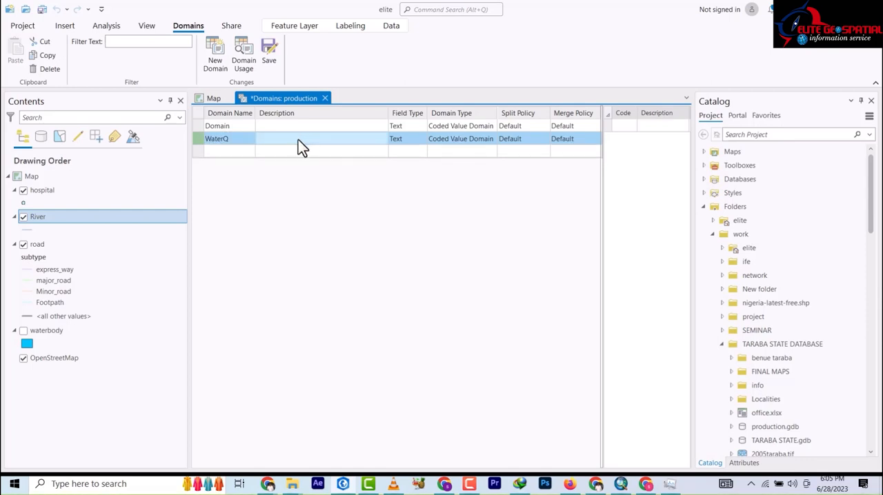
type("w")
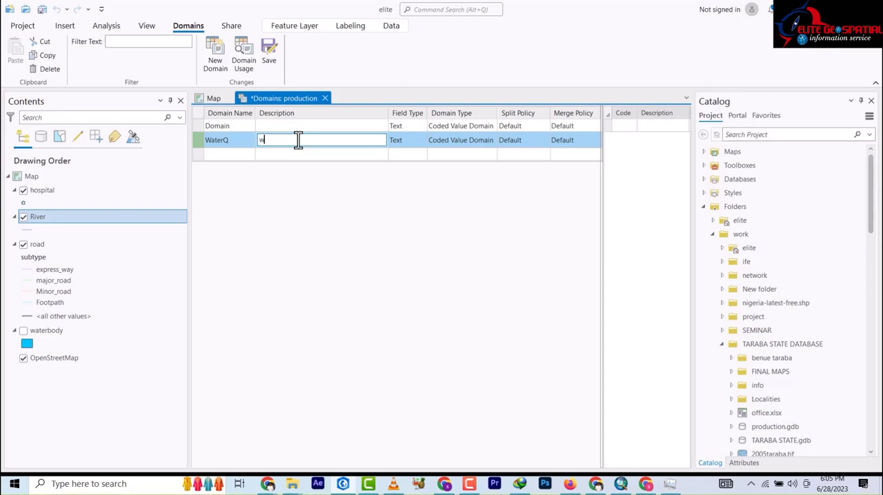
type("ater q")
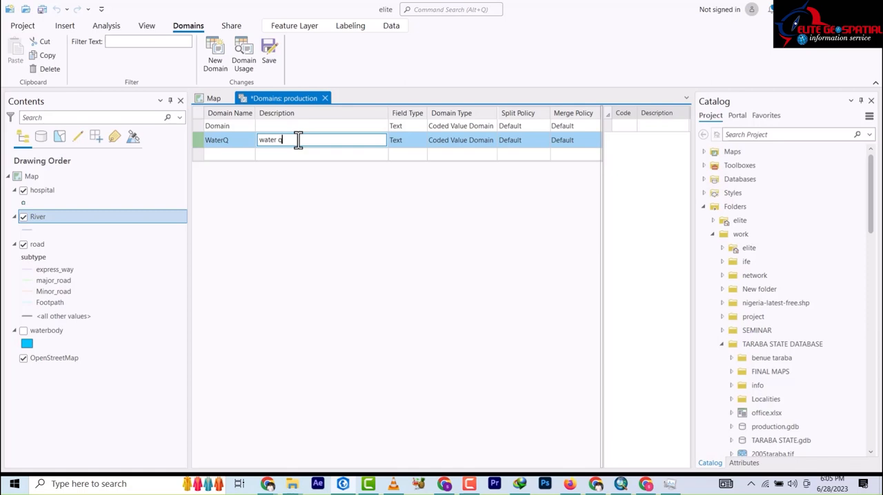
type("uality")
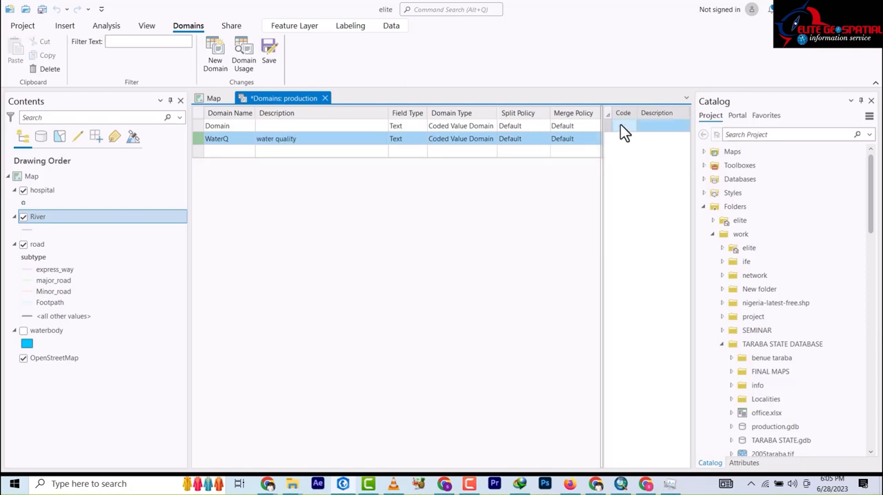
Enter coded values P–Poor, G–good and E–Excellent in the WaterQ domain grid.
left_click(623, 125)
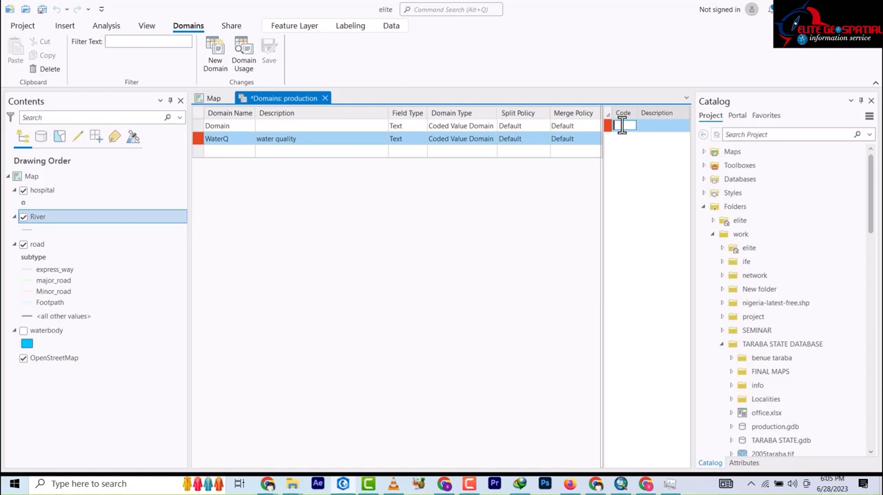
type("H")
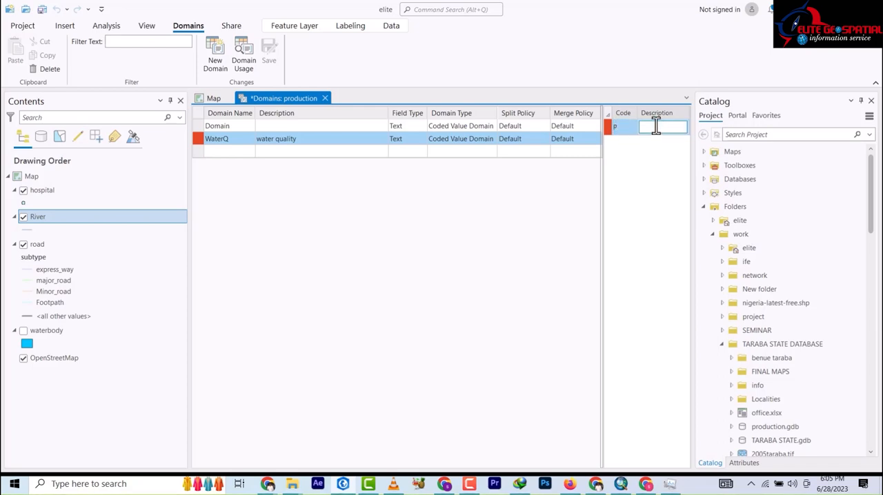
type("Po")
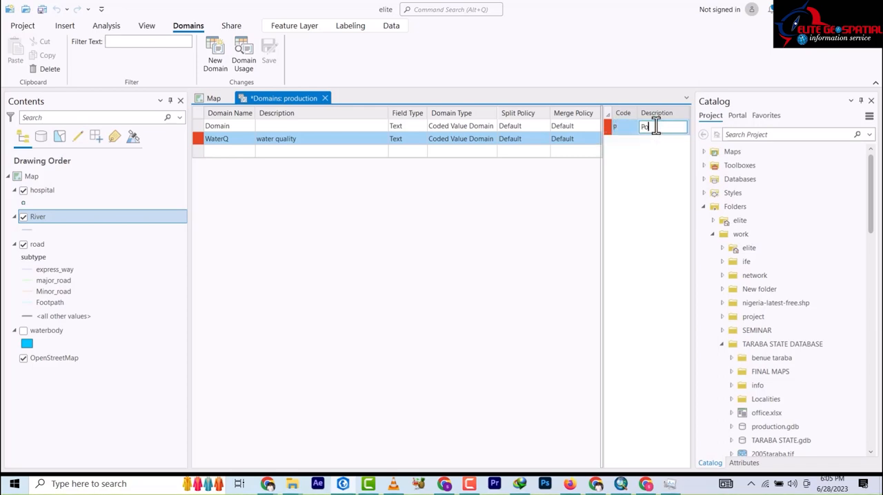
type("oor")
type("G")
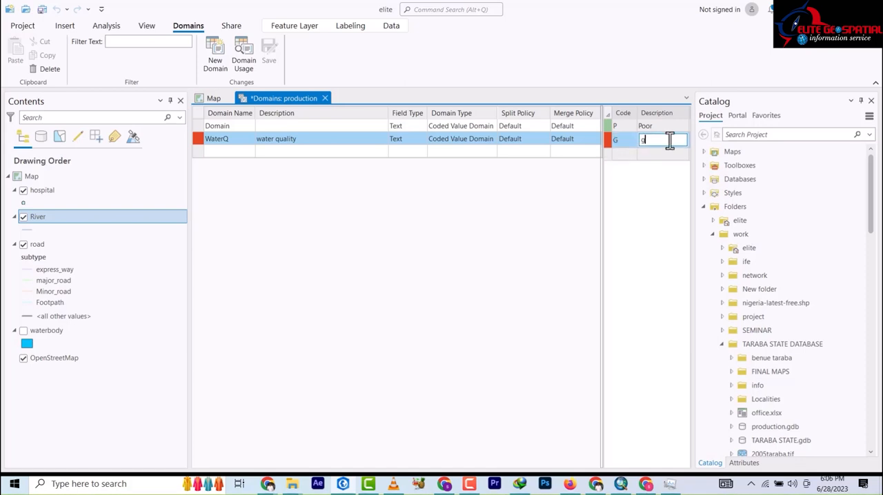
type("ood")
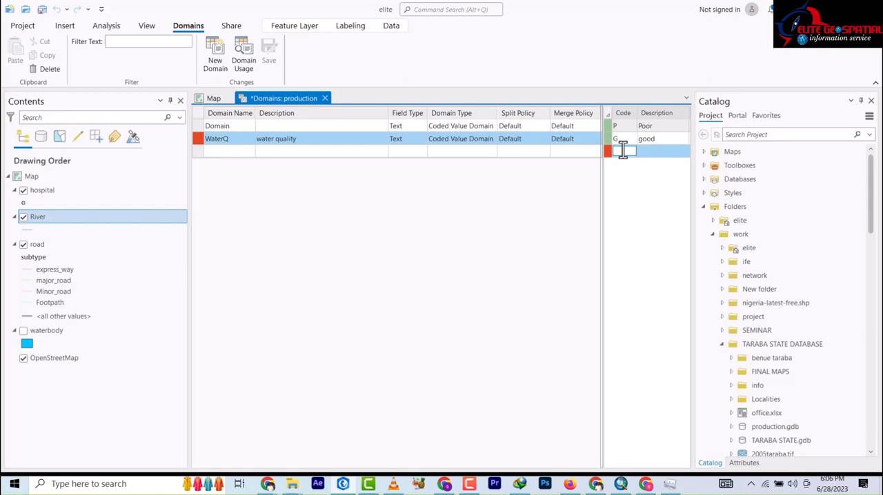
type("E")
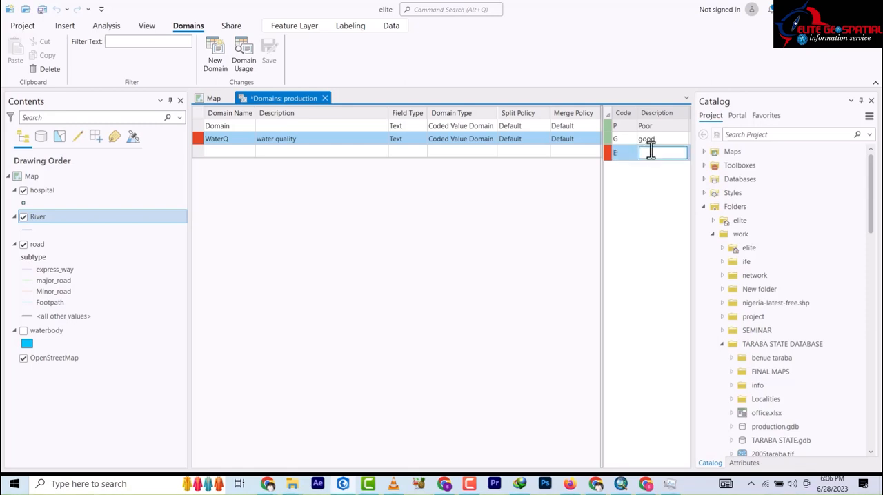
type("Excellent")
type("A")
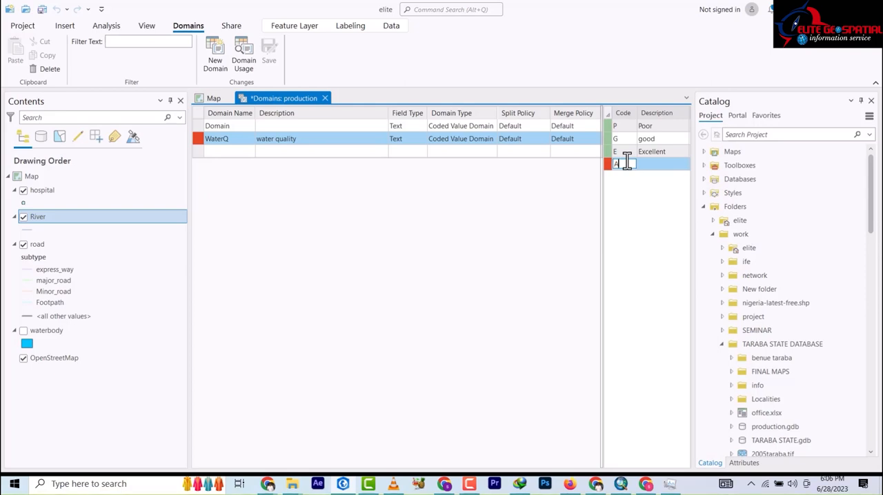
Add coded values A–Acceptable and VG–Very Good to the WaterQ domain.
left_click(661, 164)
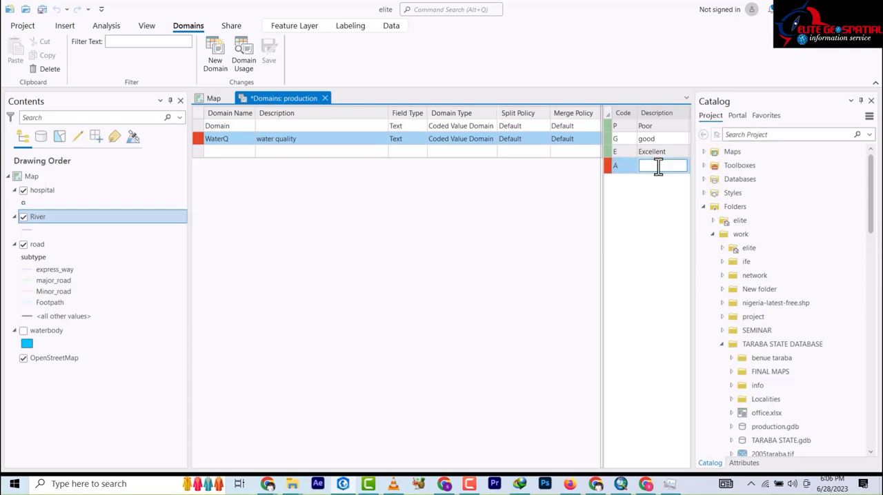
type("Acceptable")
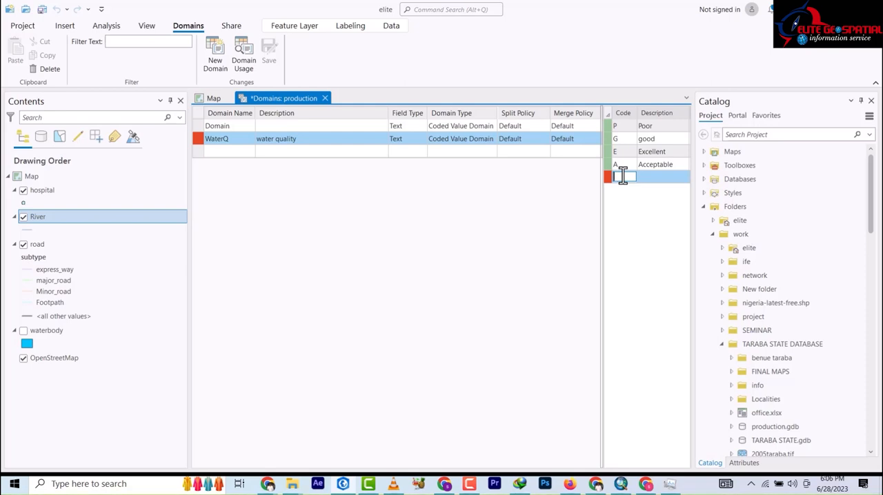
type("V")
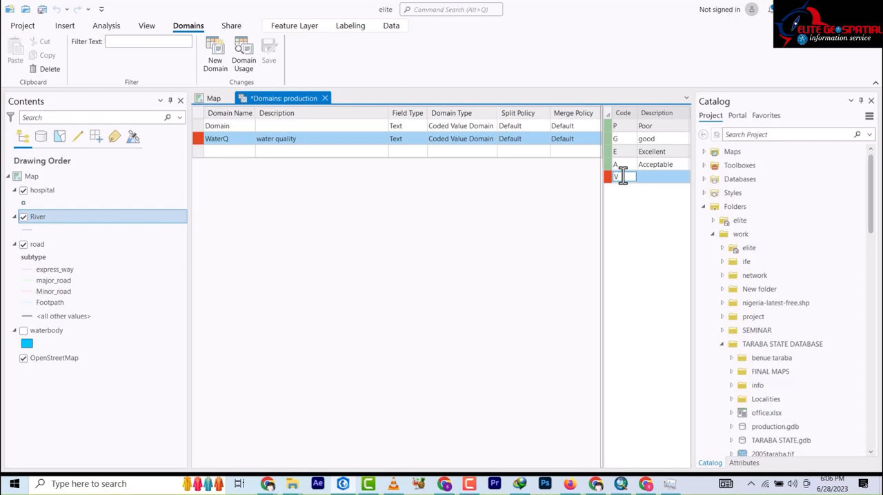
type("G")
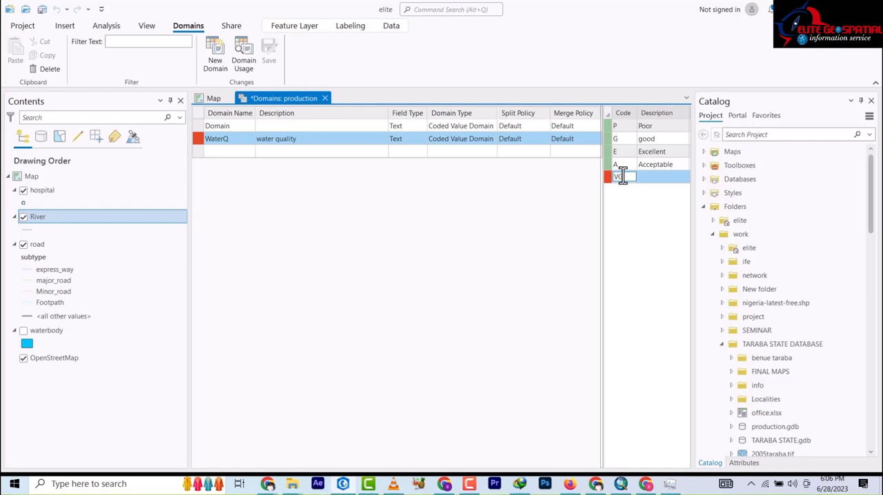
left_click(662, 178)
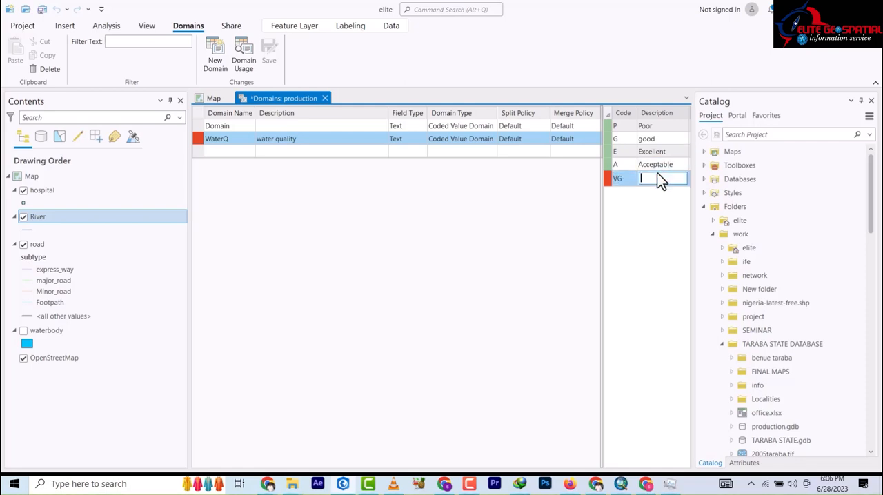
type("G")
type("V")
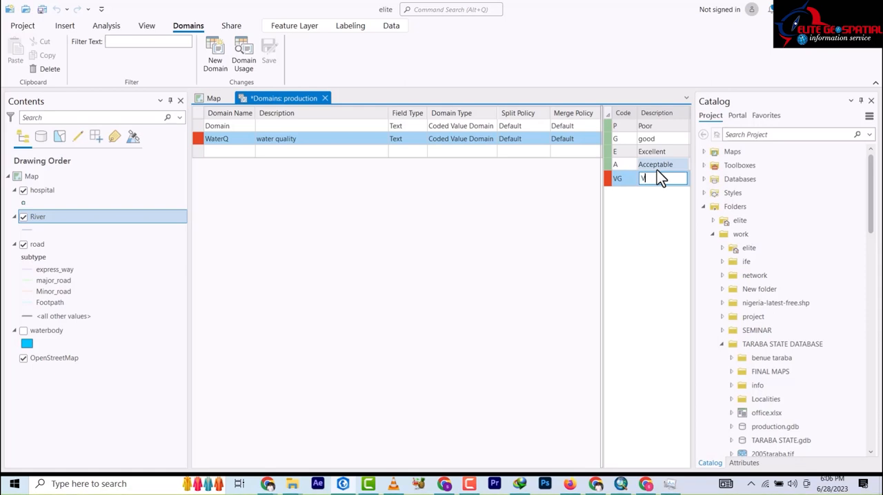
type("ery Good")
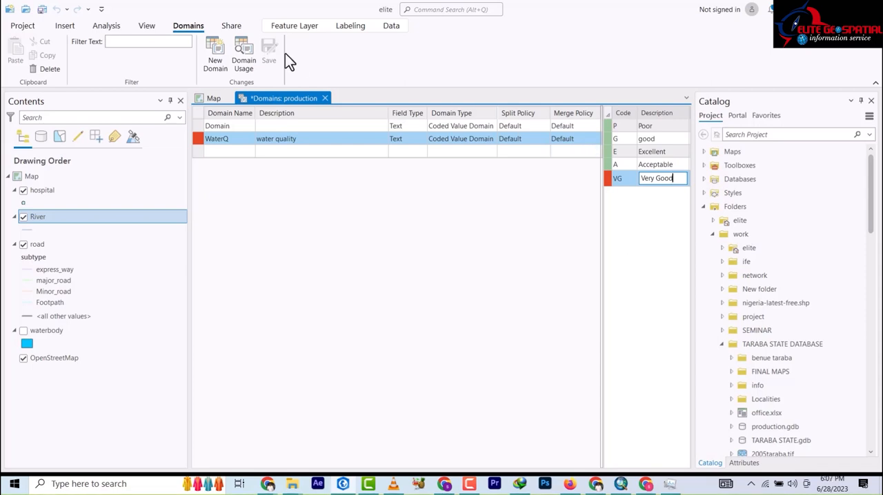
mouse_move(326, 98)
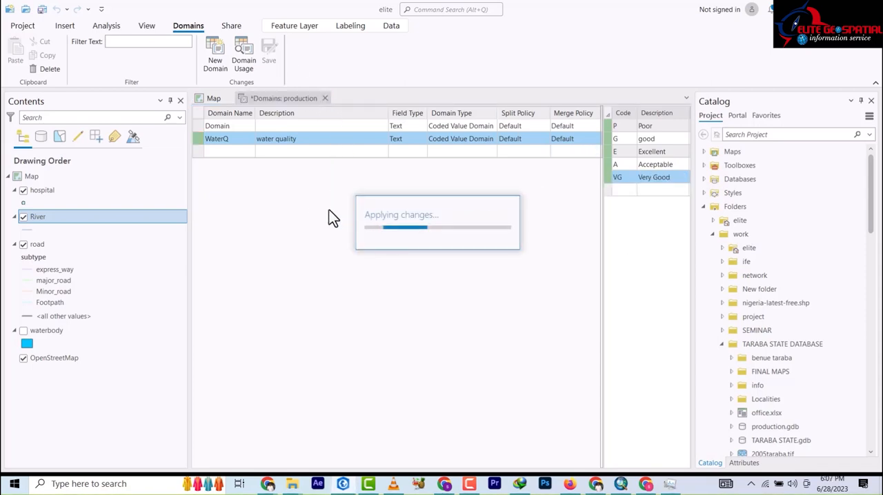
Save the WaterQ domain, close the Domains view and return to the map.
left_click(212, 98)
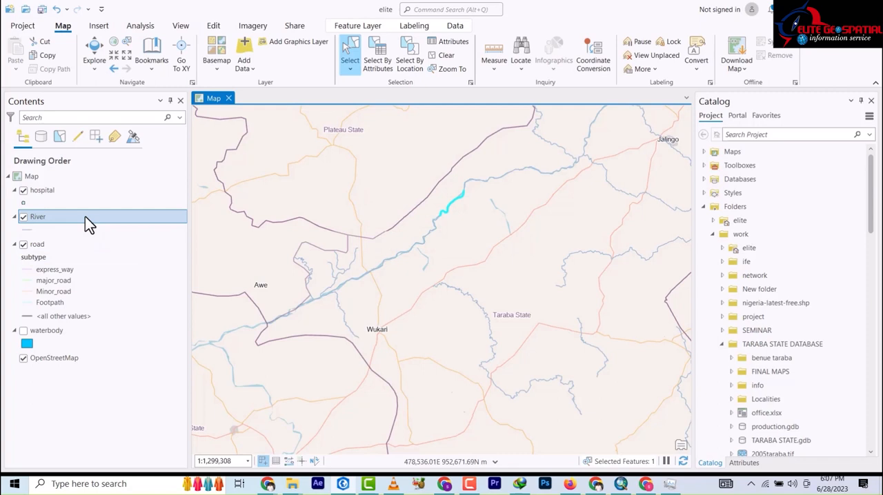
right_click(38, 215)
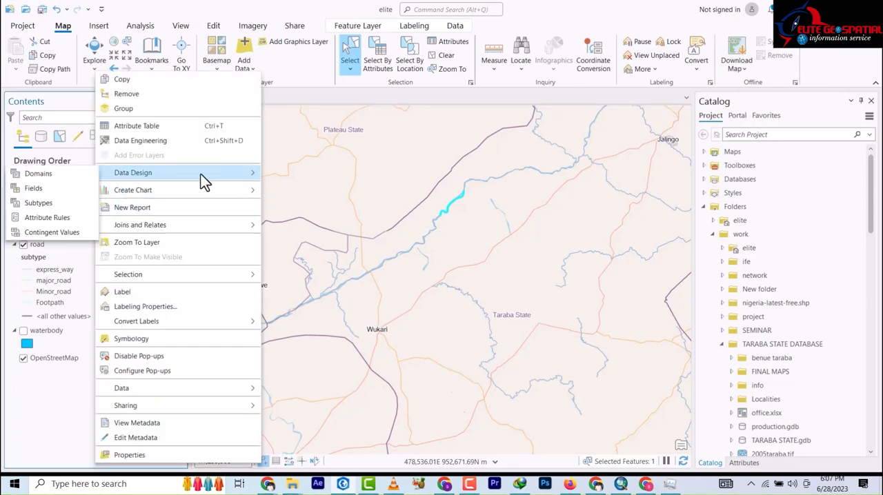
mouse_move(33, 187)
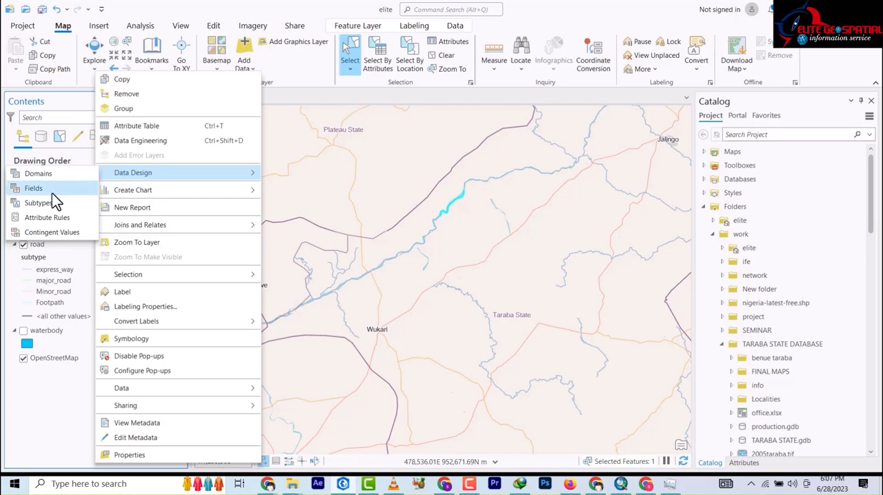
mouse_move(33, 187)
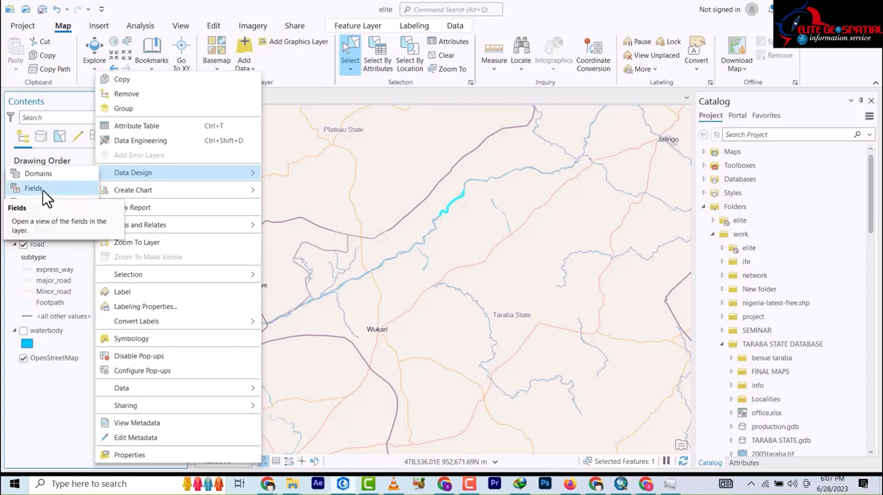
Show the Fields view for the River layer through Data Design.
left_click(33, 187)
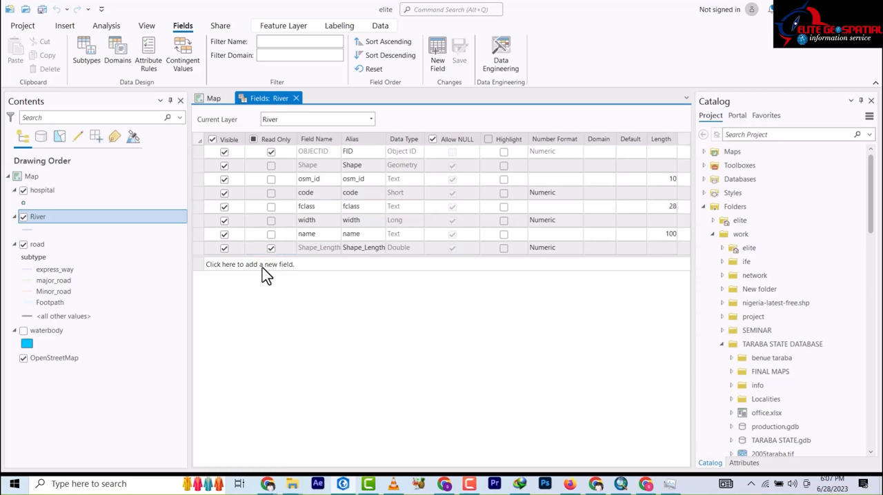
Add a new field named WaterQ of Text data type with Highlight checked.
left_click(249, 265)
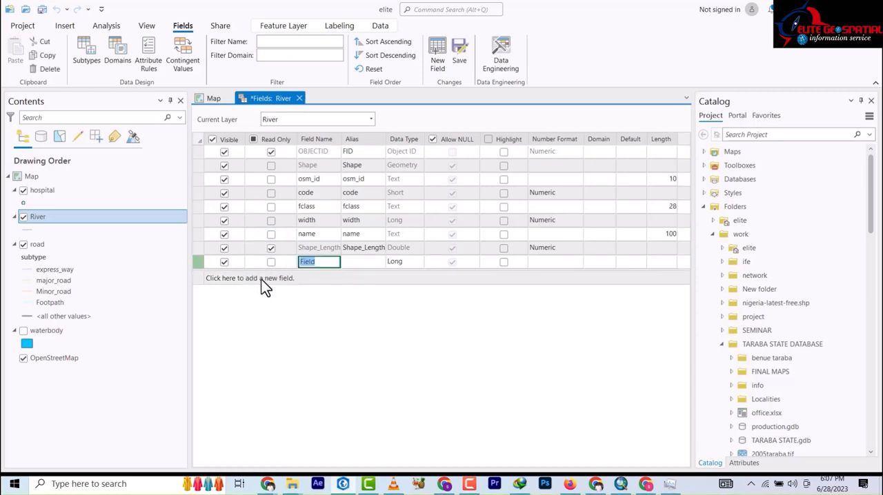
type("WaterC")
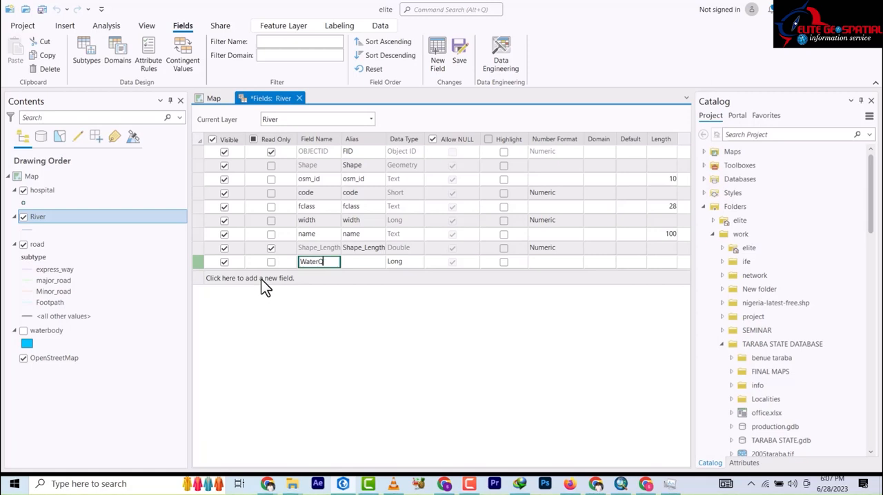
left_click(404, 262)
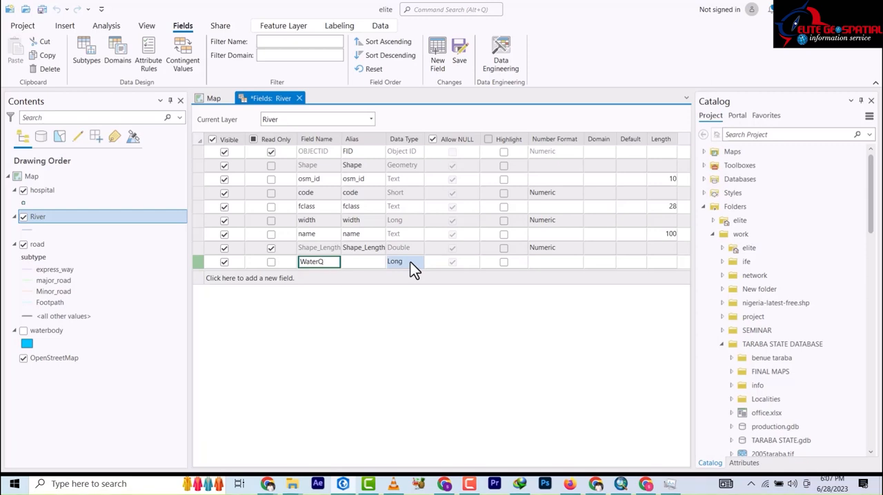
left_click(418, 262)
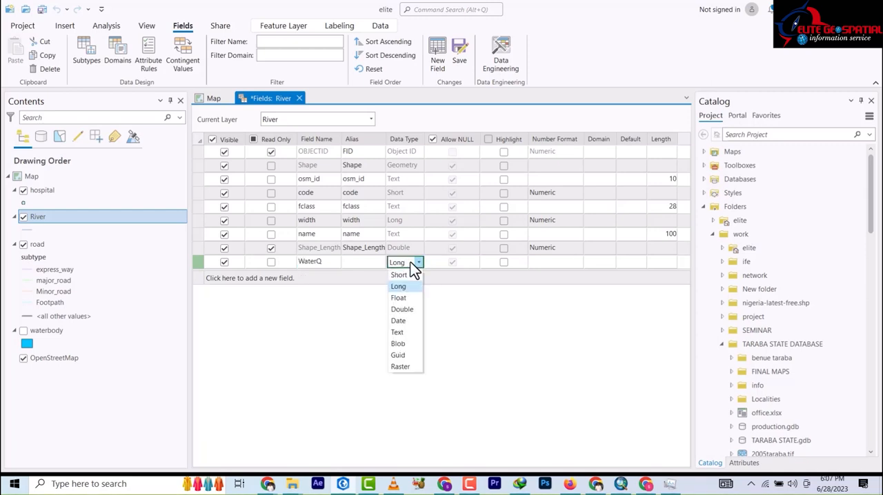
left_click(397, 331)
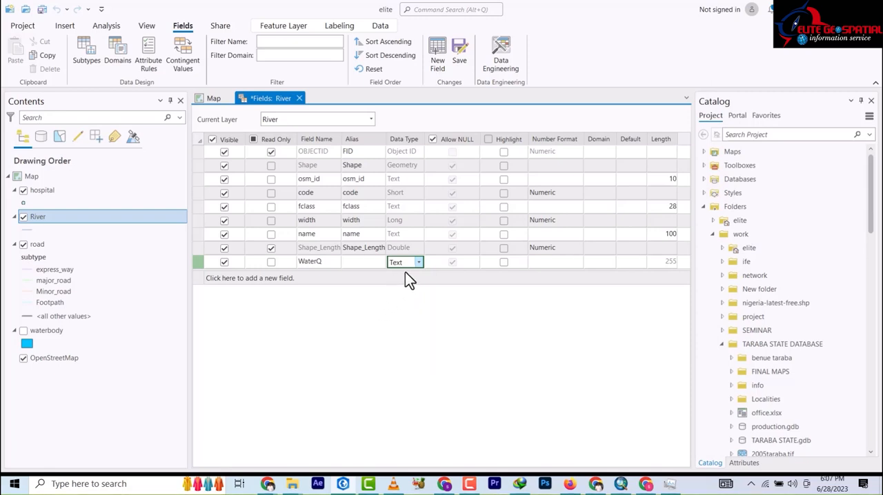
mouse_move(413, 279)
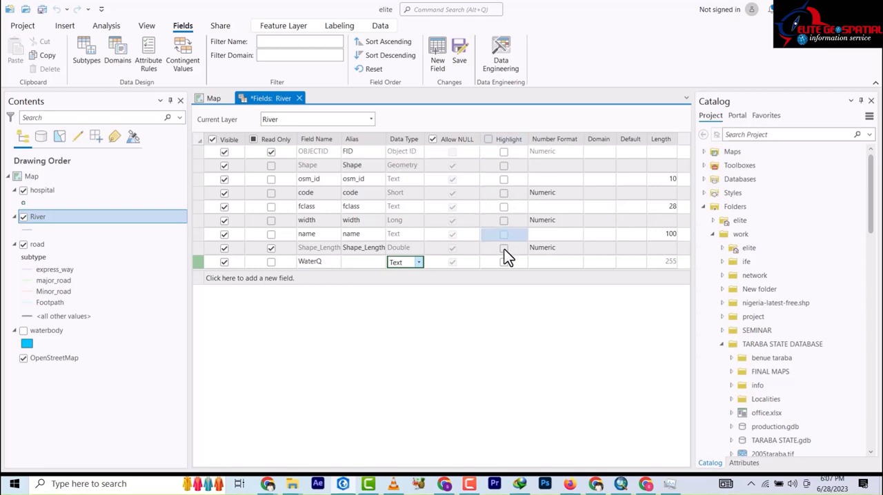
left_click(502, 262)
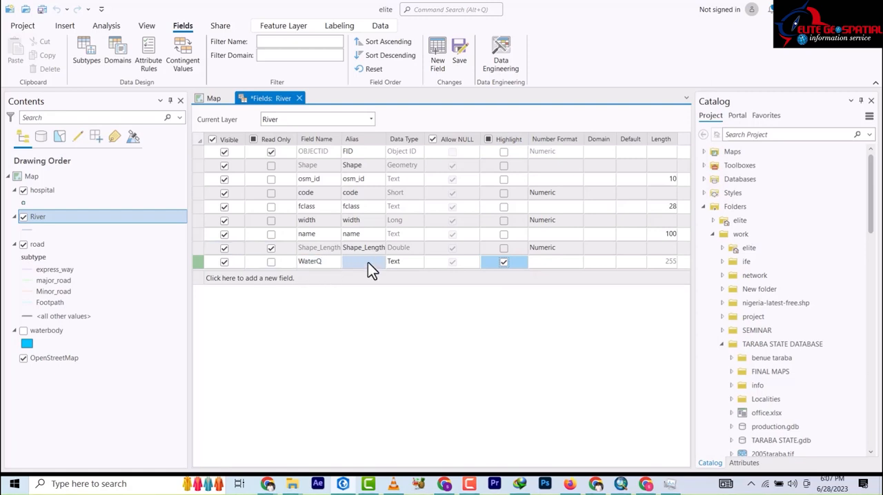
mouse_move(604, 268)
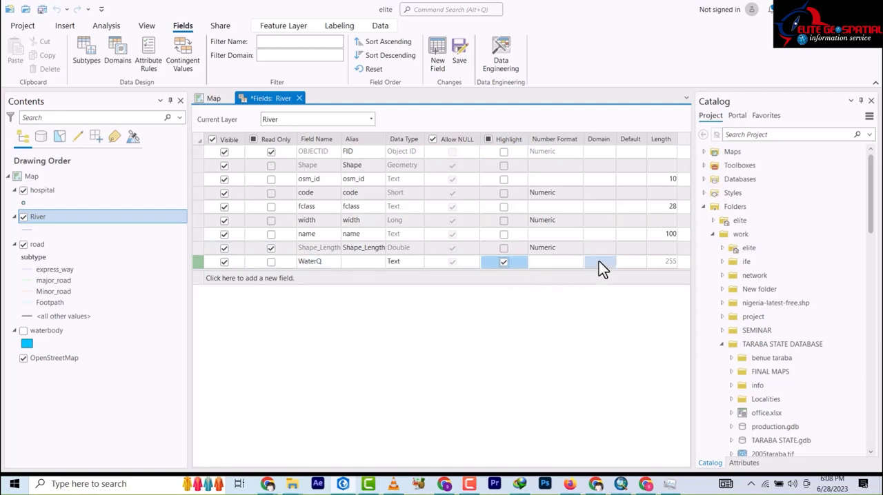
mouse_move(599, 269)
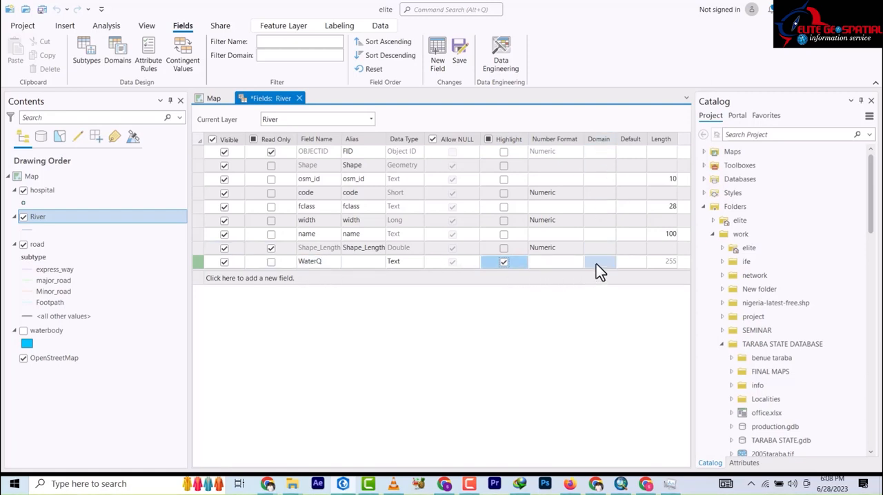
Tie the WaterQ field to the WaterQ domain, set length 20 and close the Fields view.
left_click(609, 262)
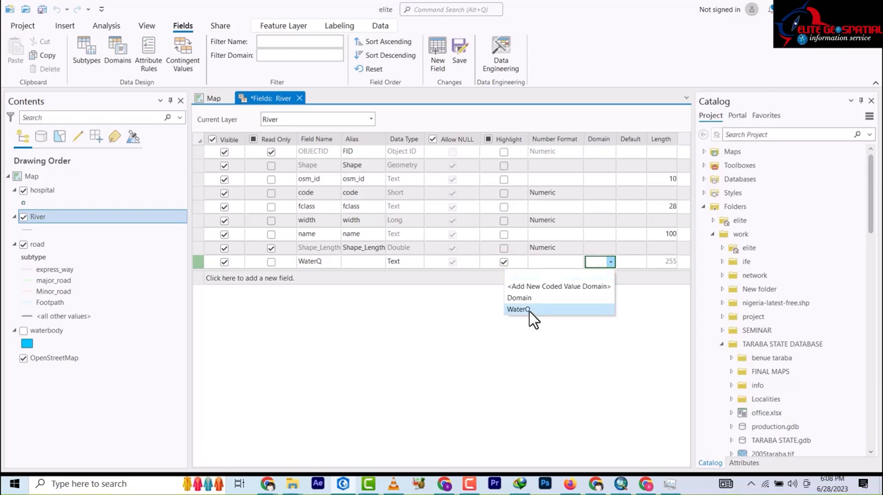
left_click(518, 309)
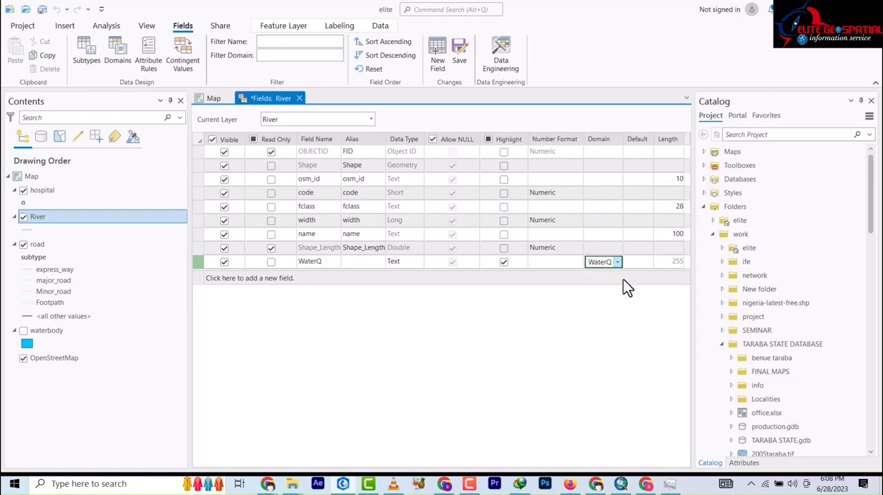
left_click(667, 260)
type("20")
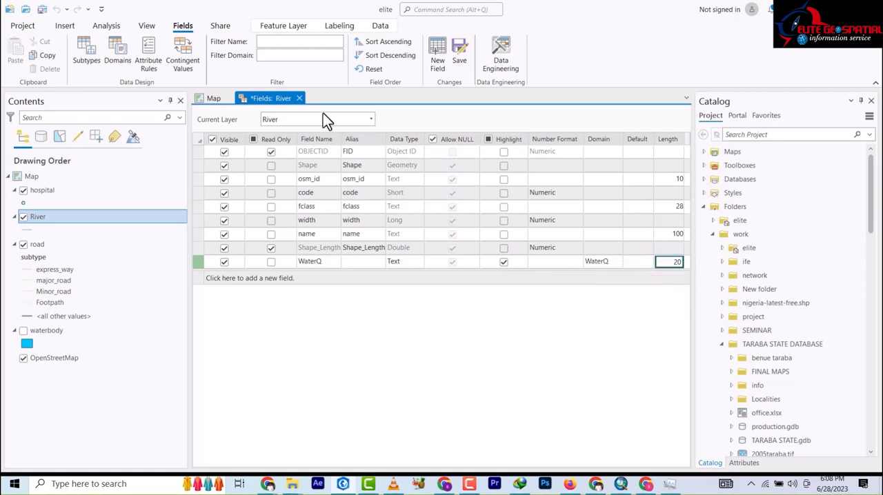
left_click(298, 98)
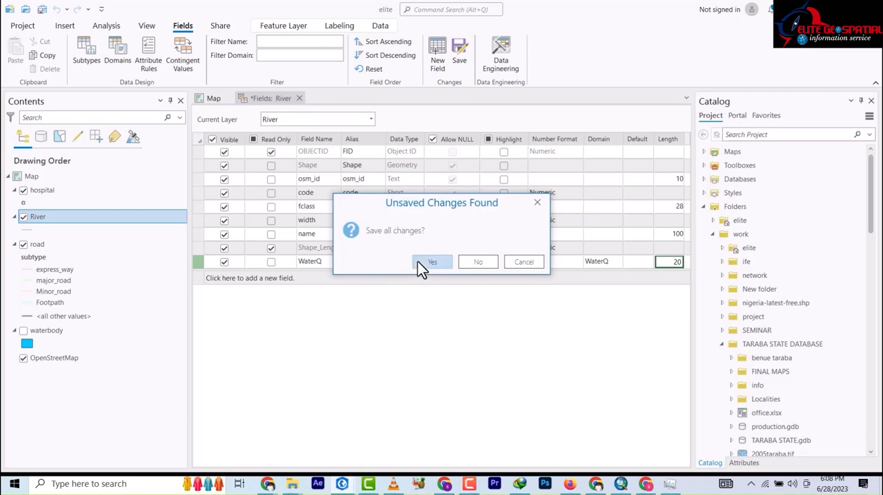
Confirm saving the field changes and show the selected Benue feature's attributes.
left_click(432, 262)
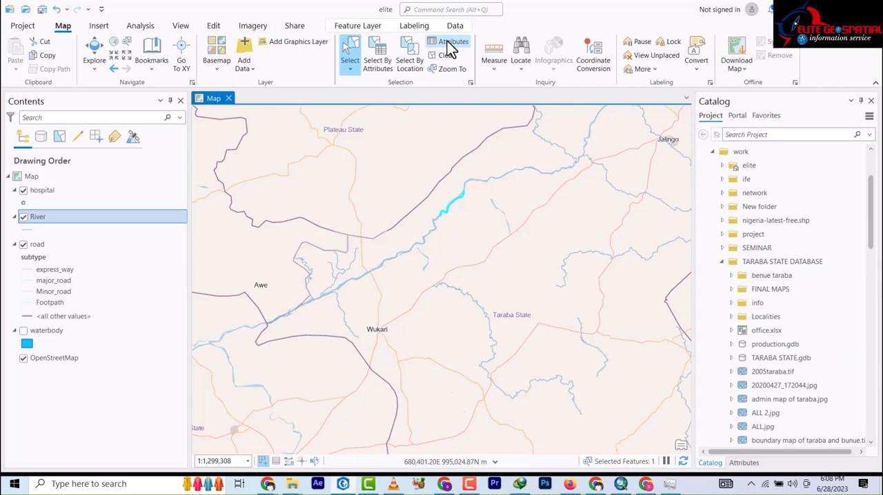
left_click(452, 41)
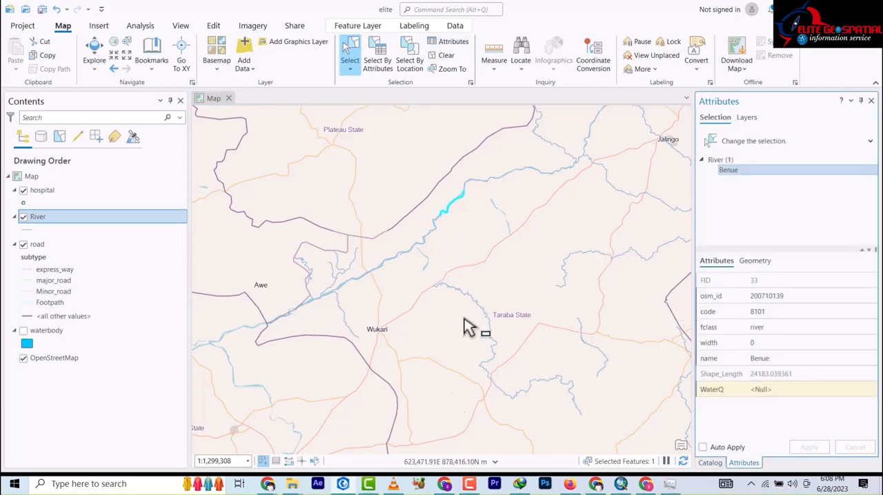
mouse_move(462, 209)
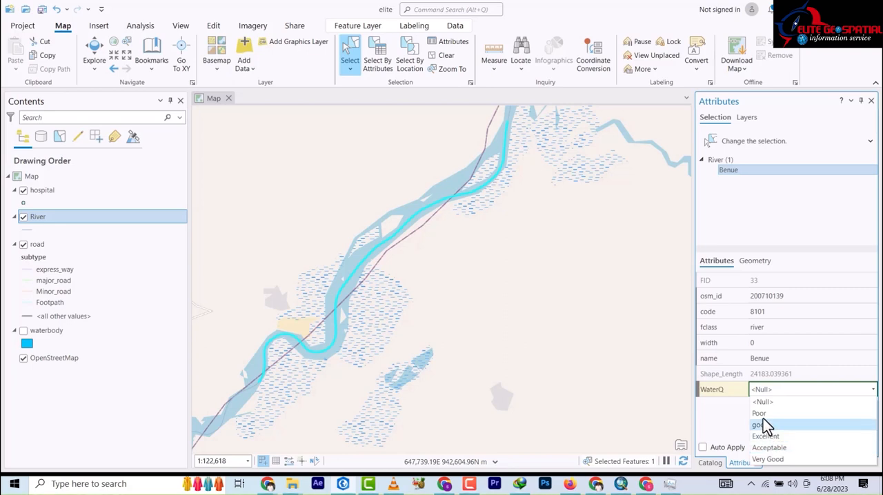
mouse_move(766, 414)
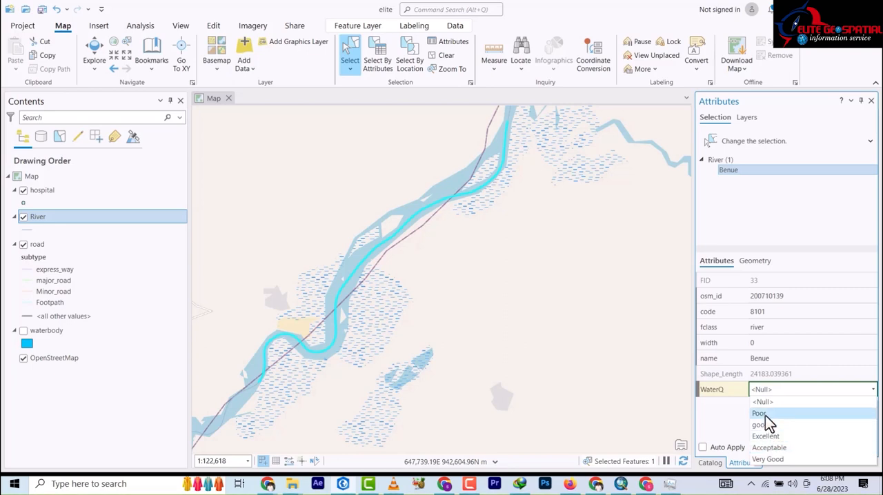
Set WaterQ to Poor on one Benue feature, apply it, then good on another.
left_click(759, 414)
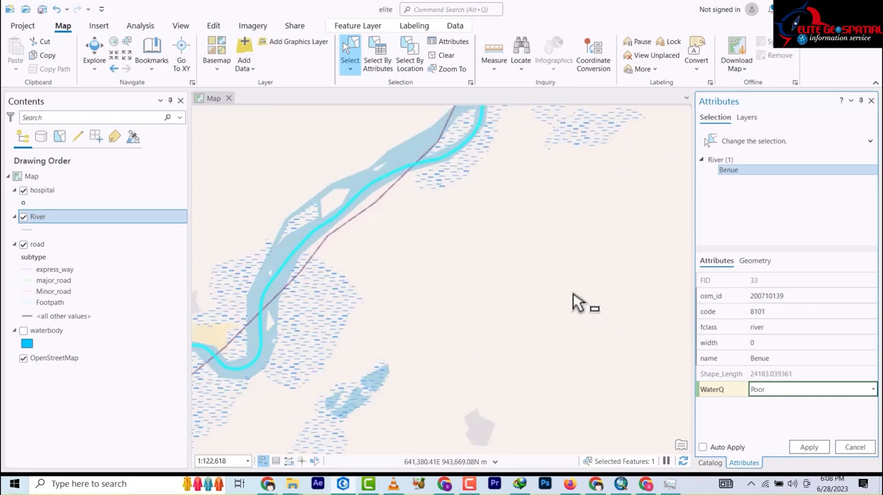
scroll("down", 3)
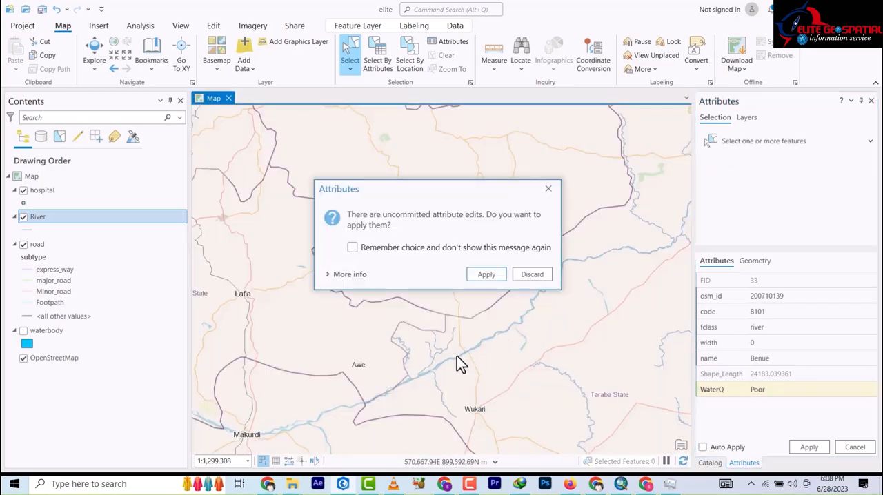
left_click(532, 273)
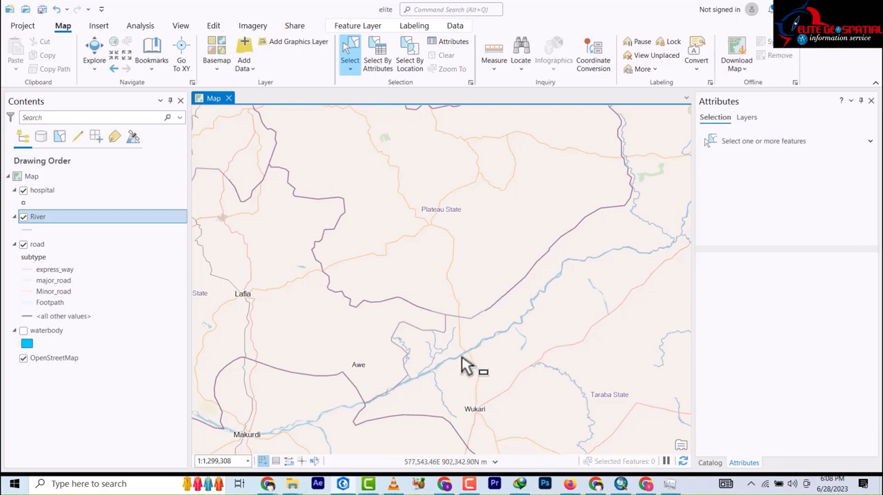
left_click(467, 364)
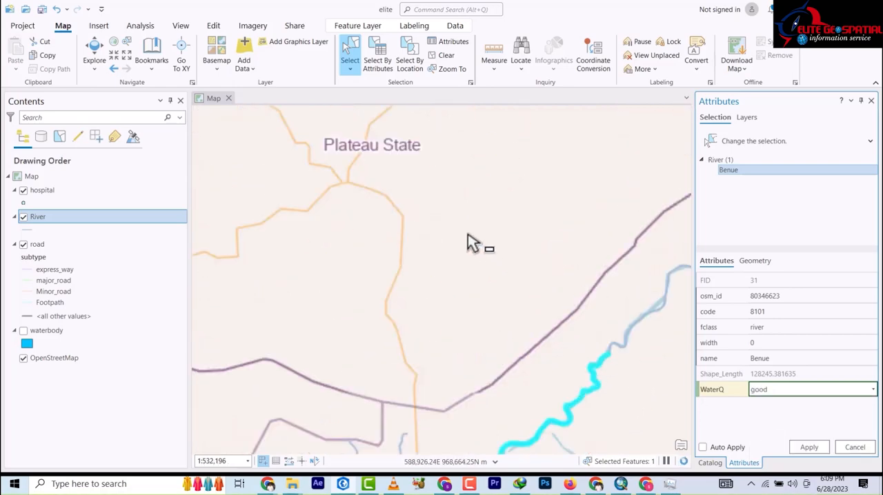
scroll("down", 3)
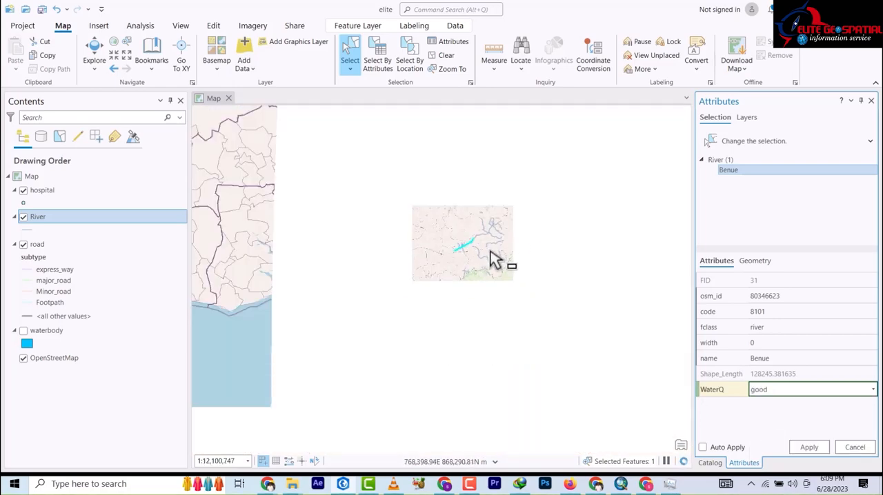